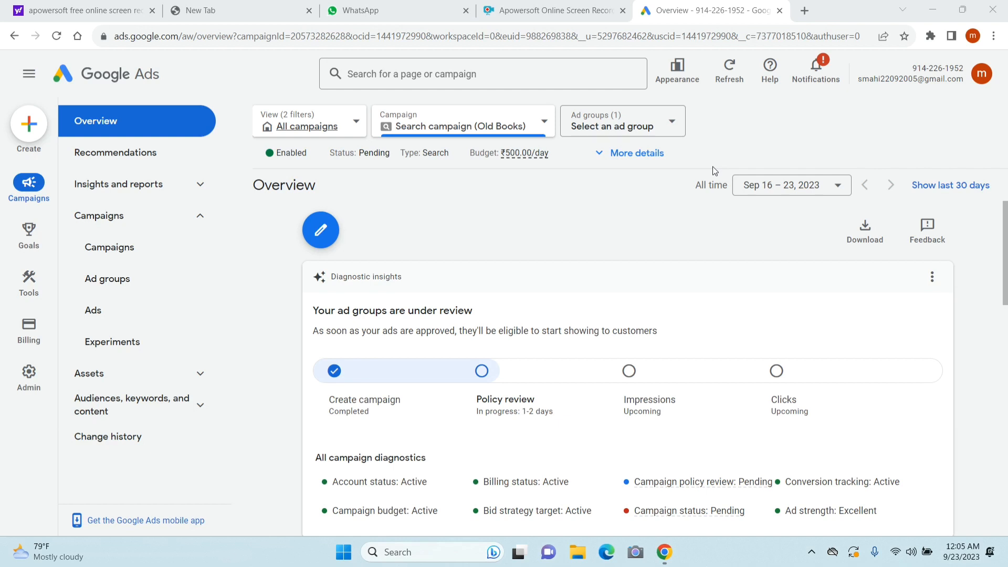
mouse_move(473, 100)
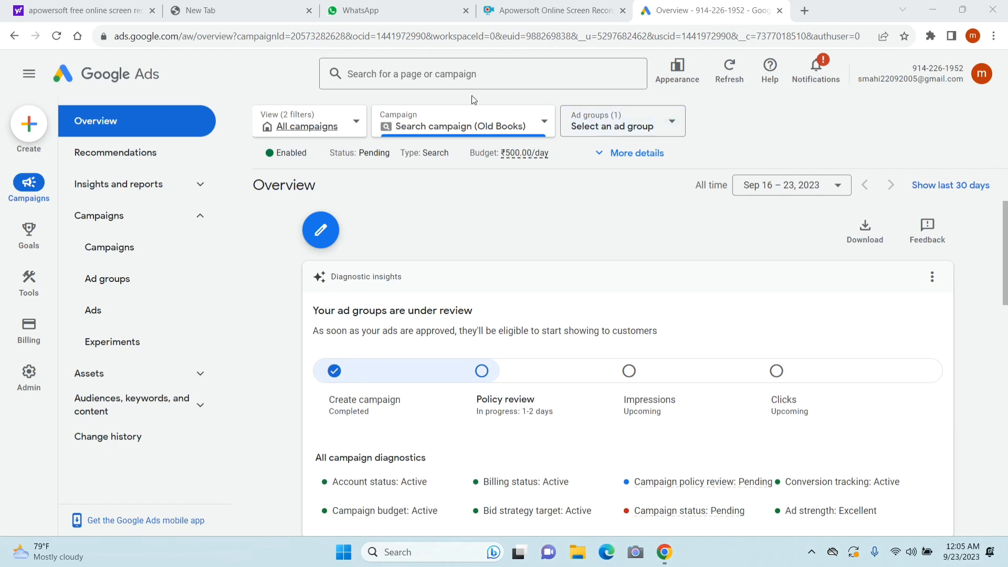
mouse_move(121, 159)
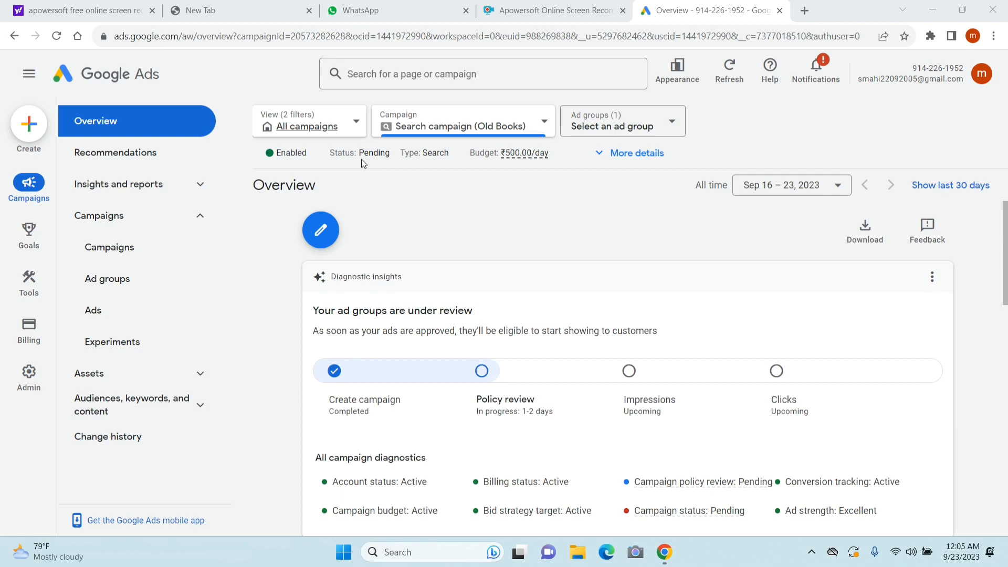
mouse_move(539, 303)
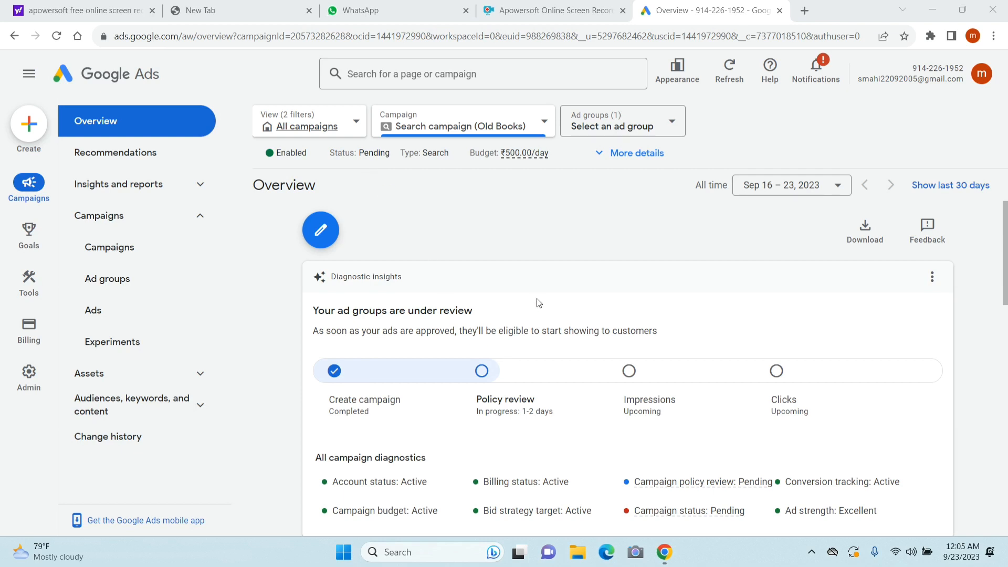
mouse_move(509, 319)
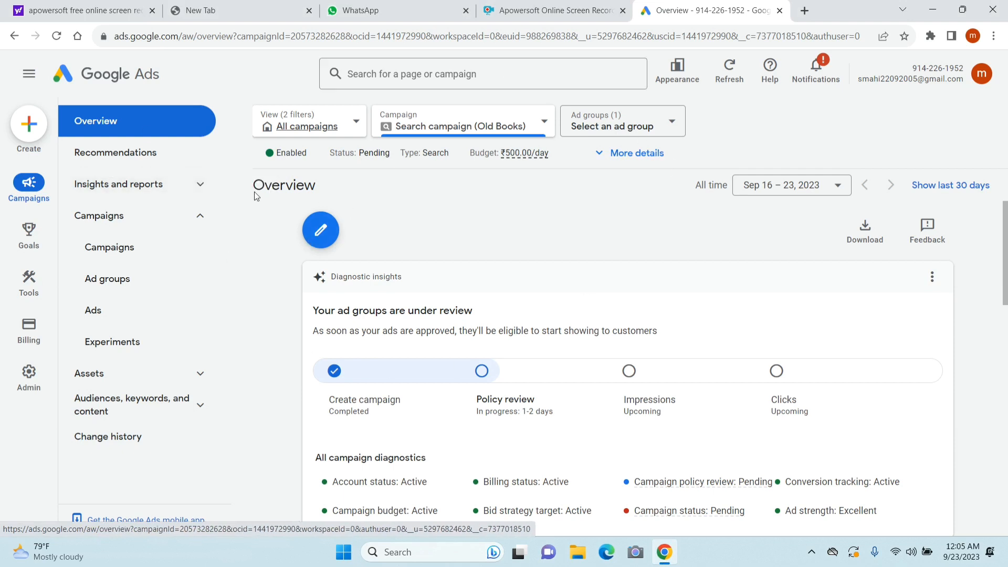
mouse_move(689, 282)
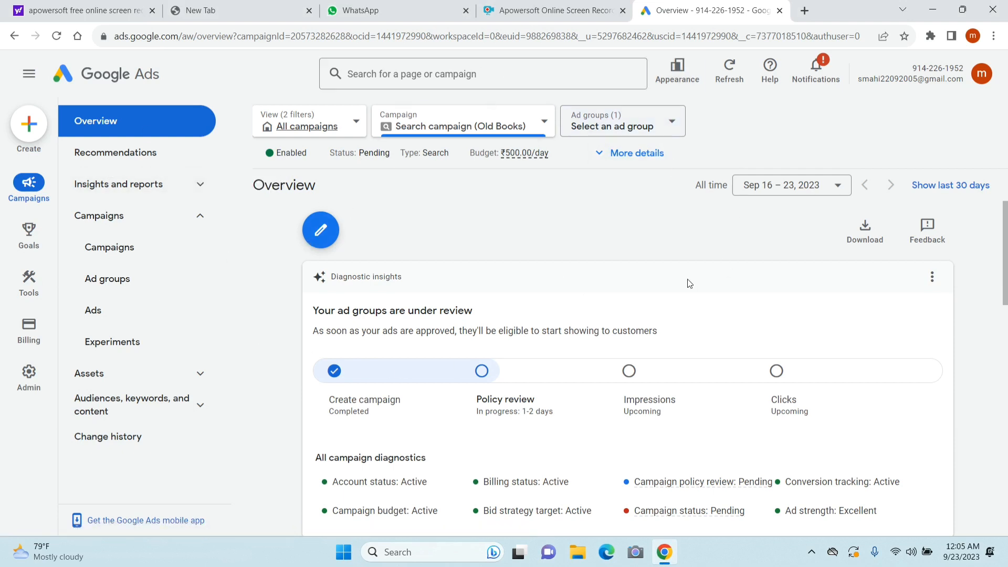
mouse_move(338, 243)
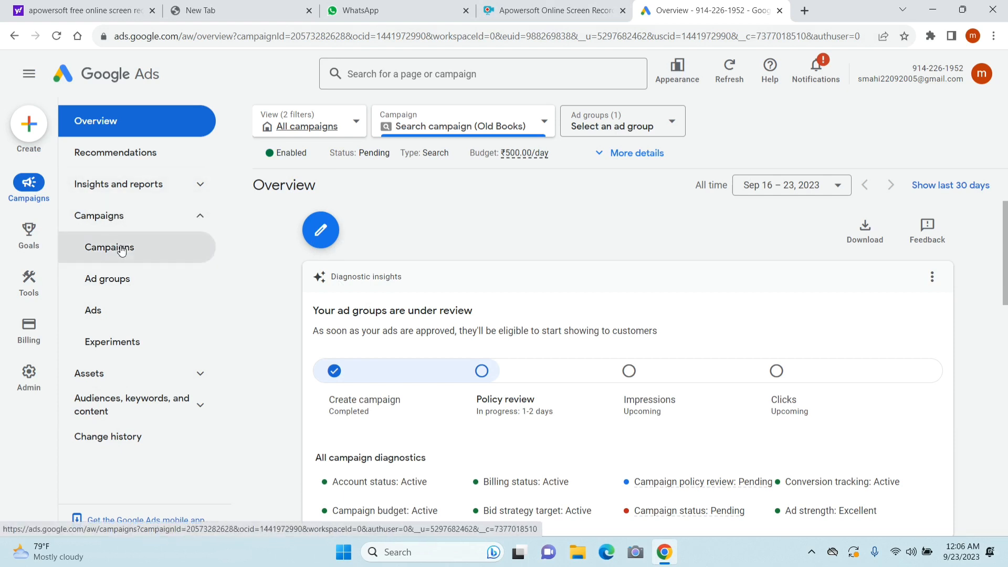
- Show the campaigns table listing the pending Old Books campaign at ₹500/day
click(109, 247)
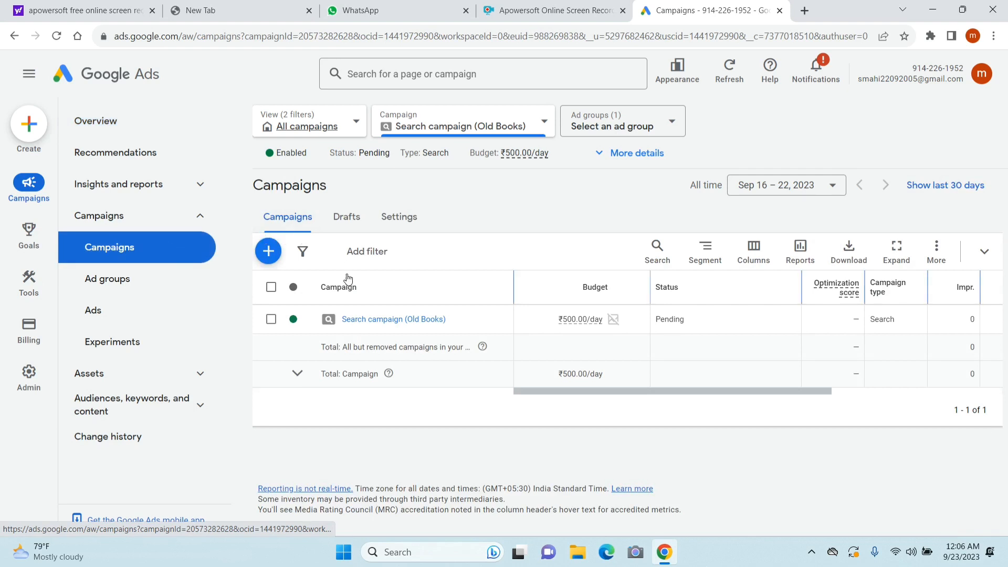
mouse_move(345, 412)
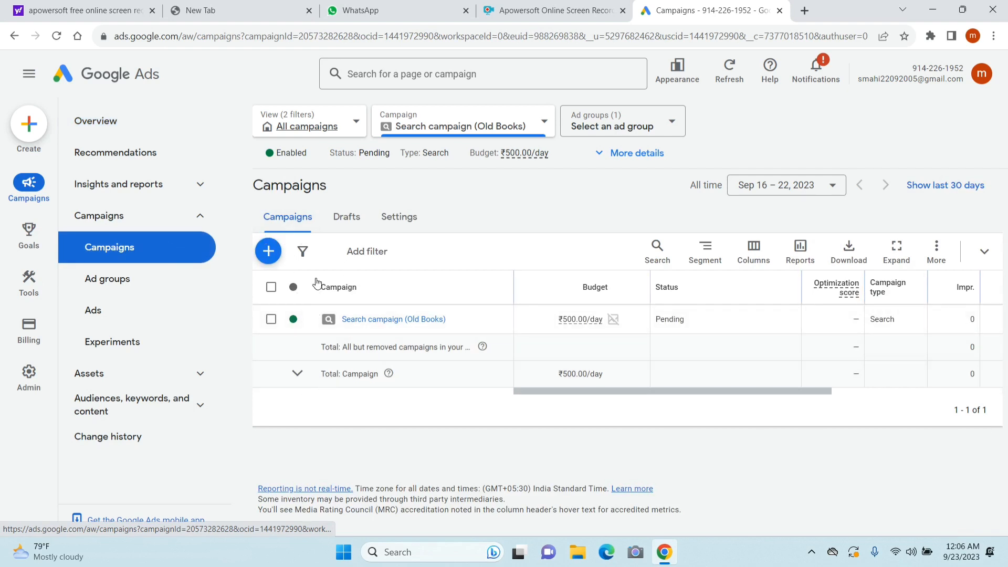
mouse_move(321, 326)
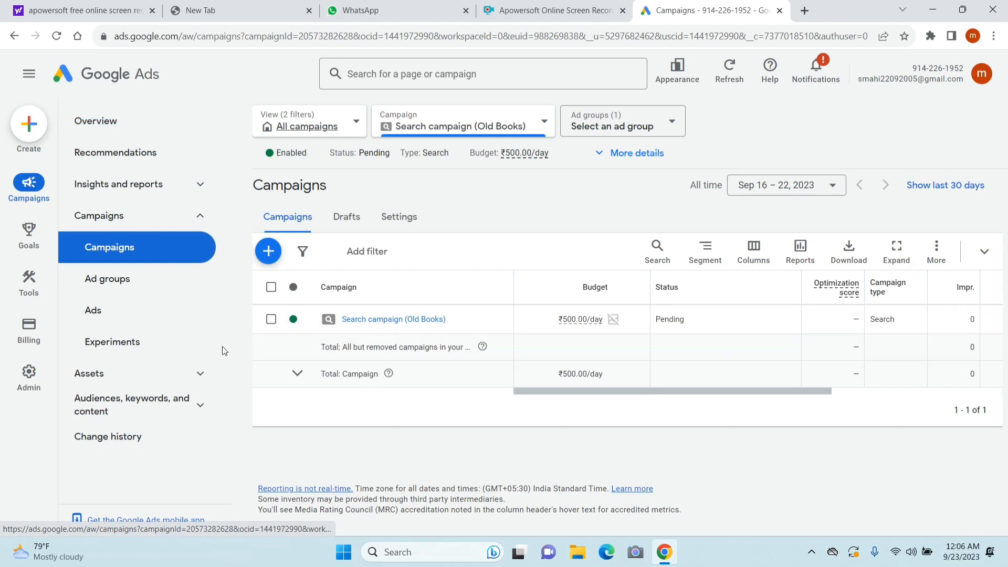
mouse_move(276, 282)
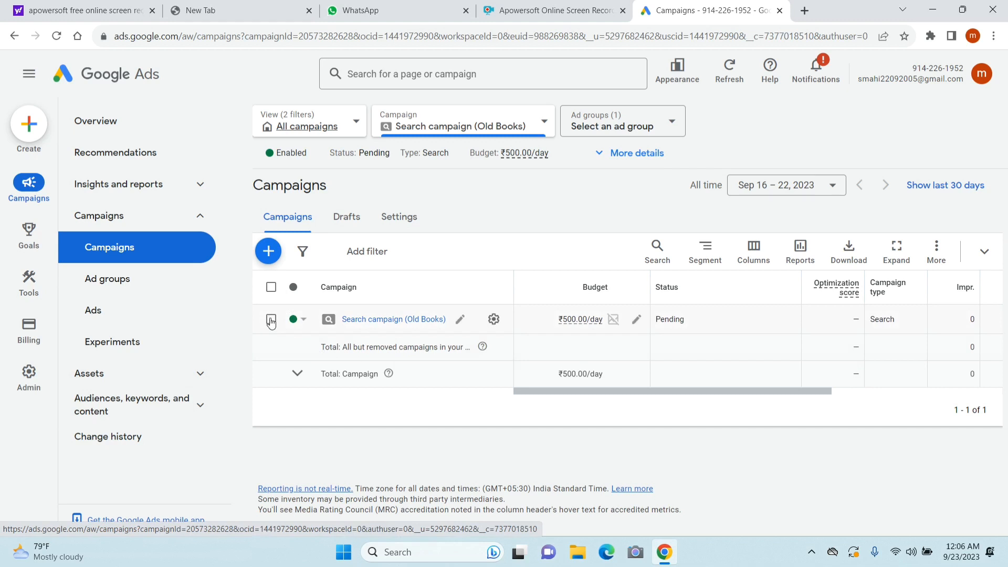
- Select the Old Books search campaign and choose Remove from the Edit menu
click(271, 319)
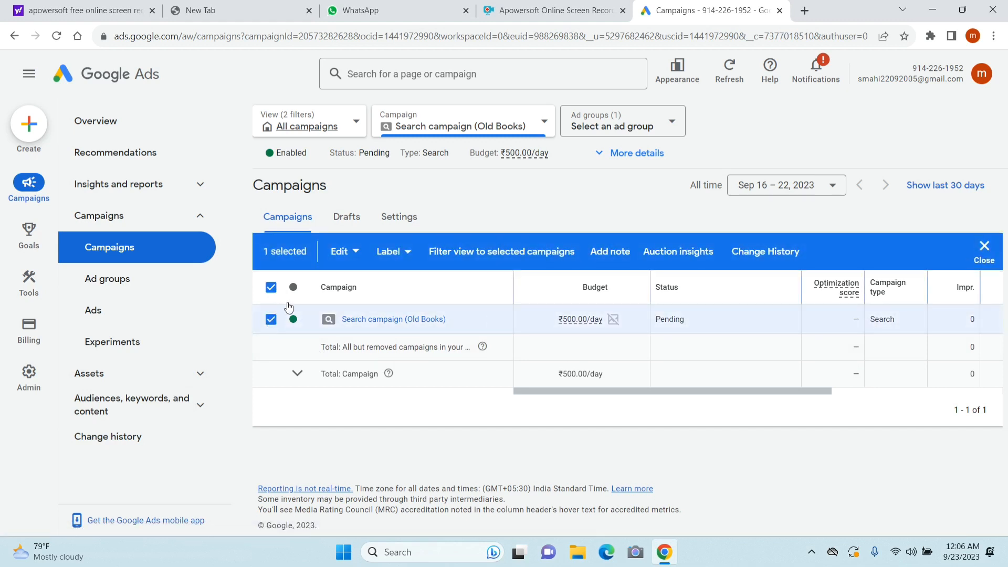
mouse_move(439, 266)
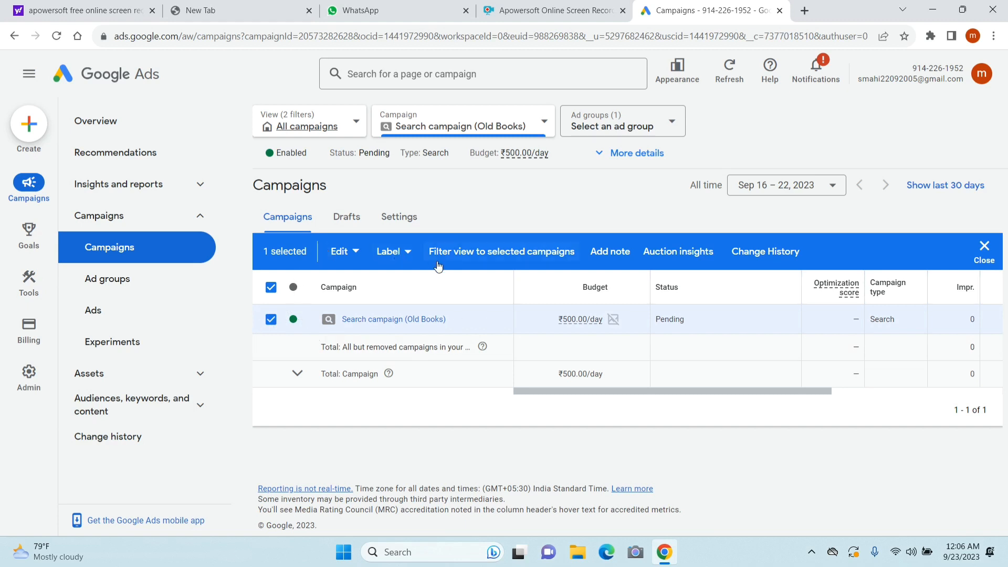
click(340, 252)
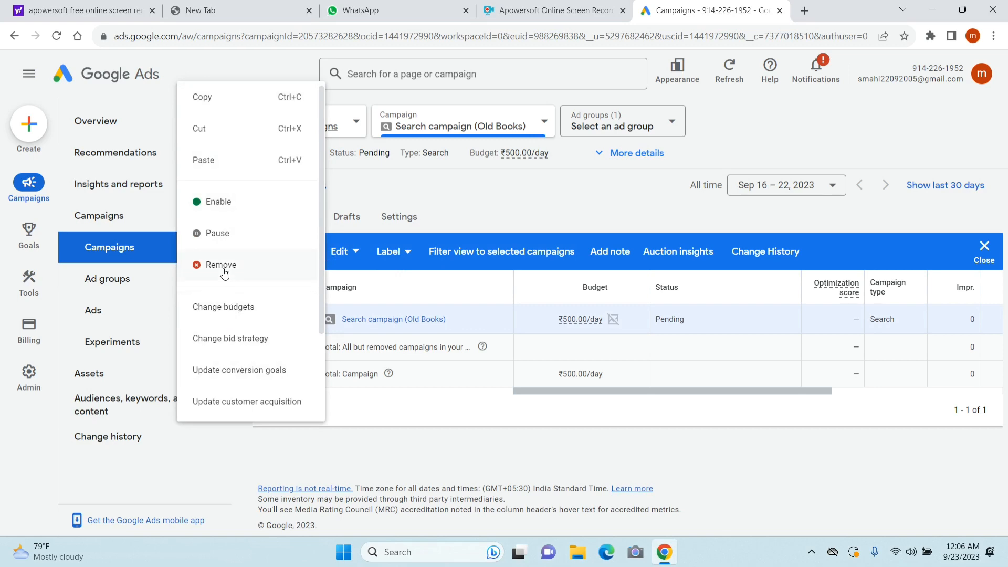
click(220, 265)
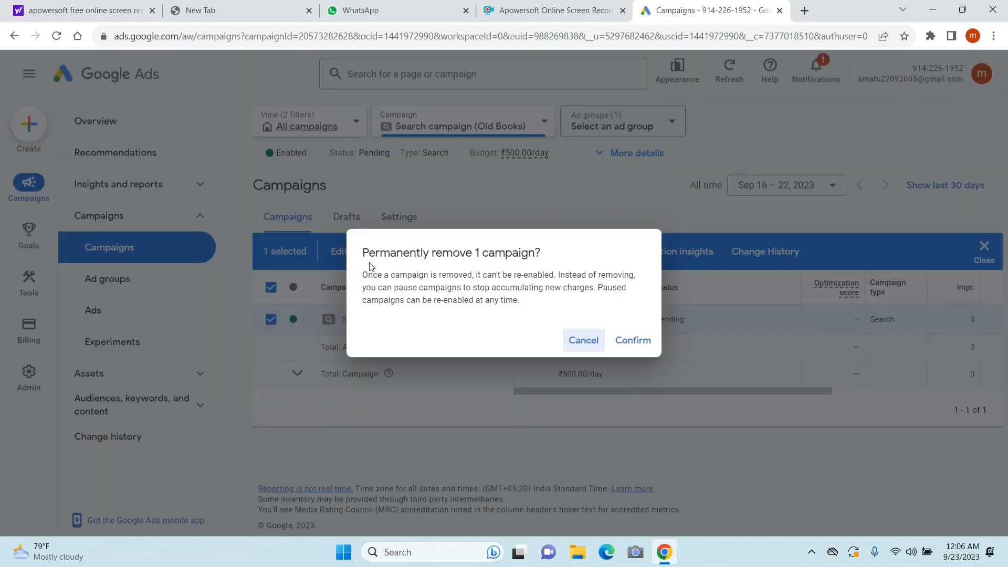
mouse_move(526, 283)
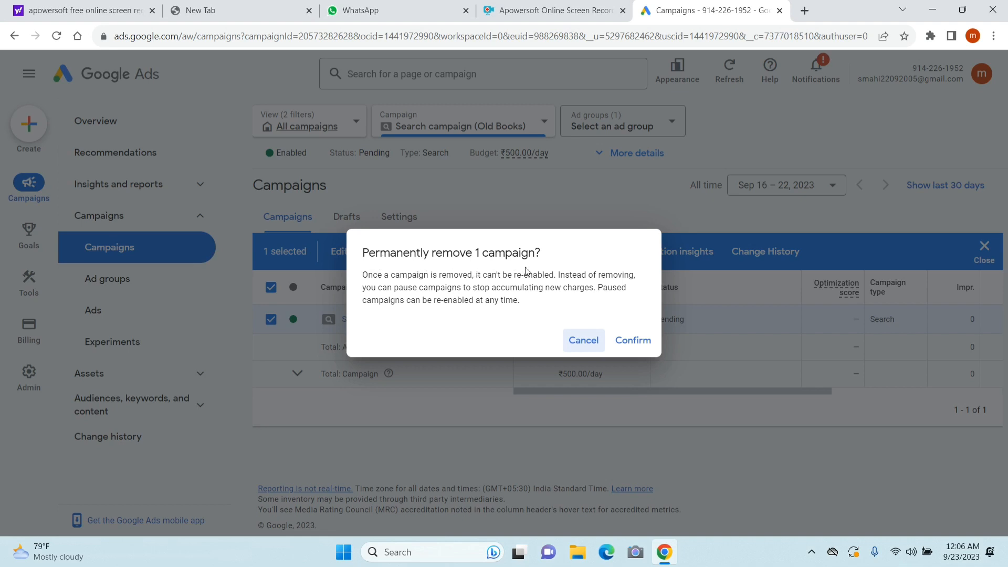
mouse_move(551, 311)
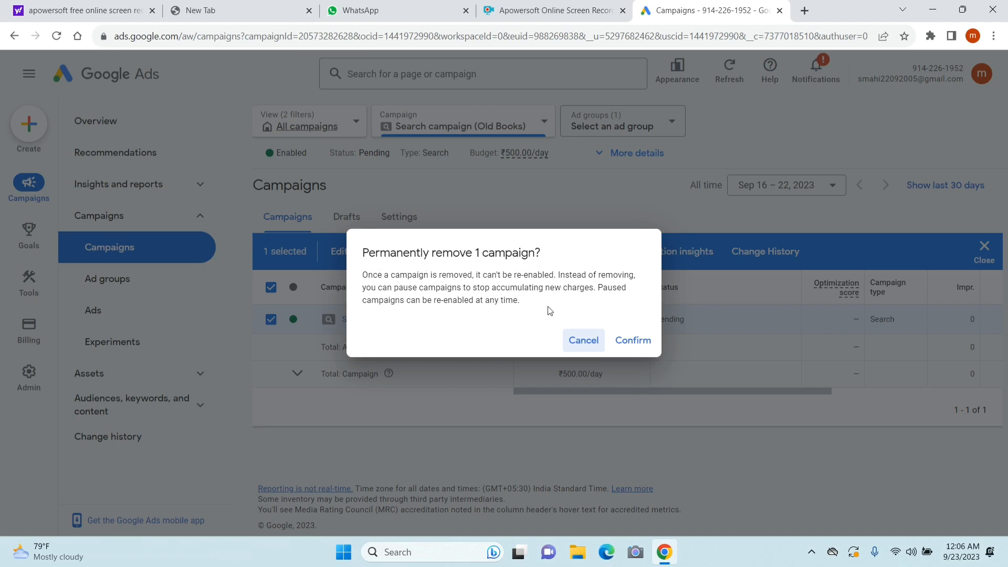
mouse_move(519, 374)
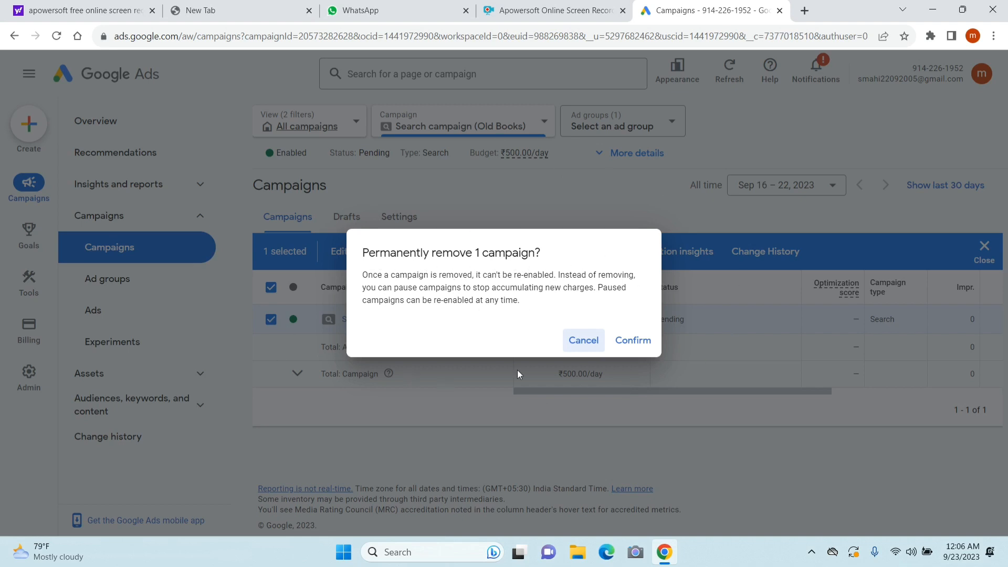
mouse_move(633, 340)
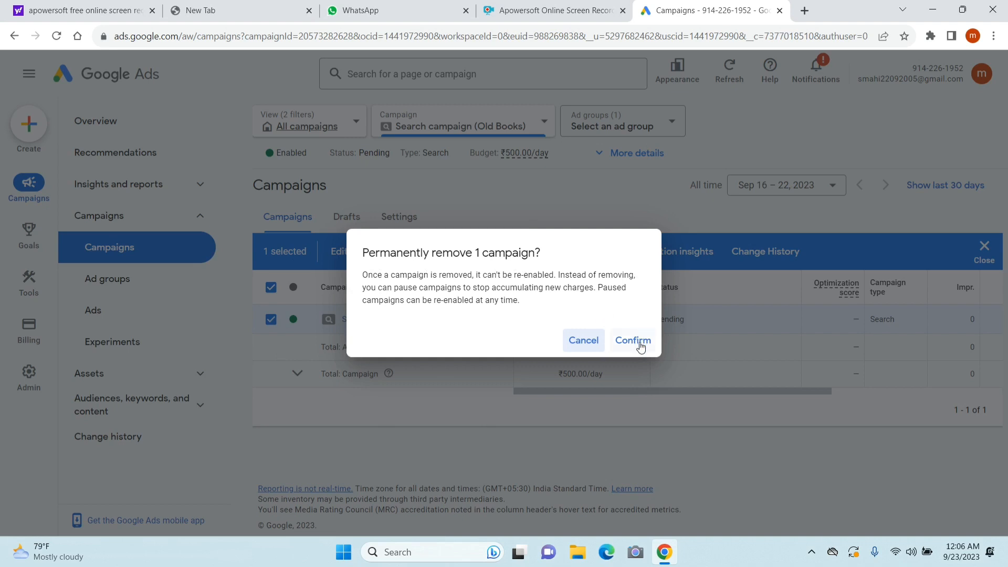
- Confirm permanently removing the Old Books campaign in the warning dialog
click(633, 340)
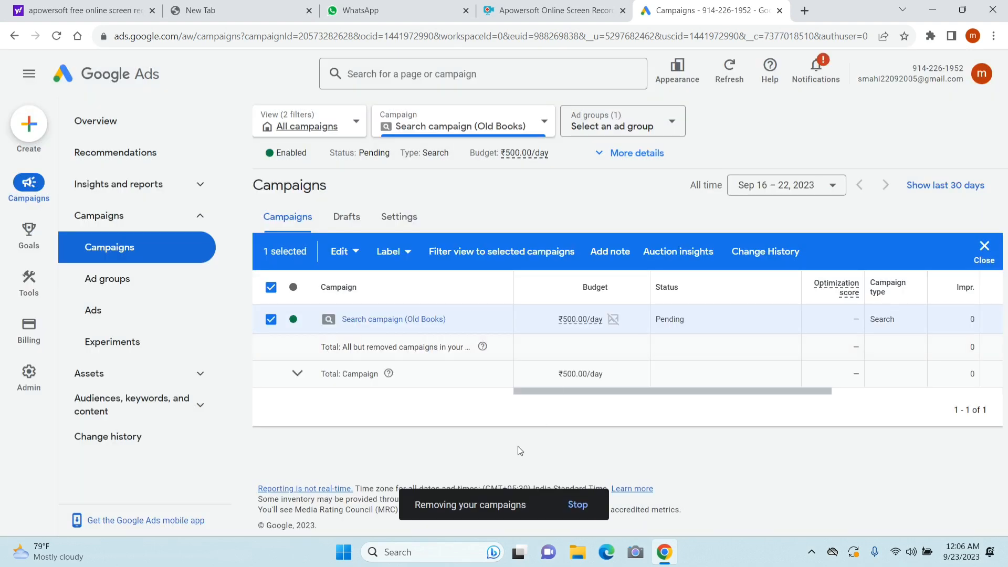
mouse_move(544, 512)
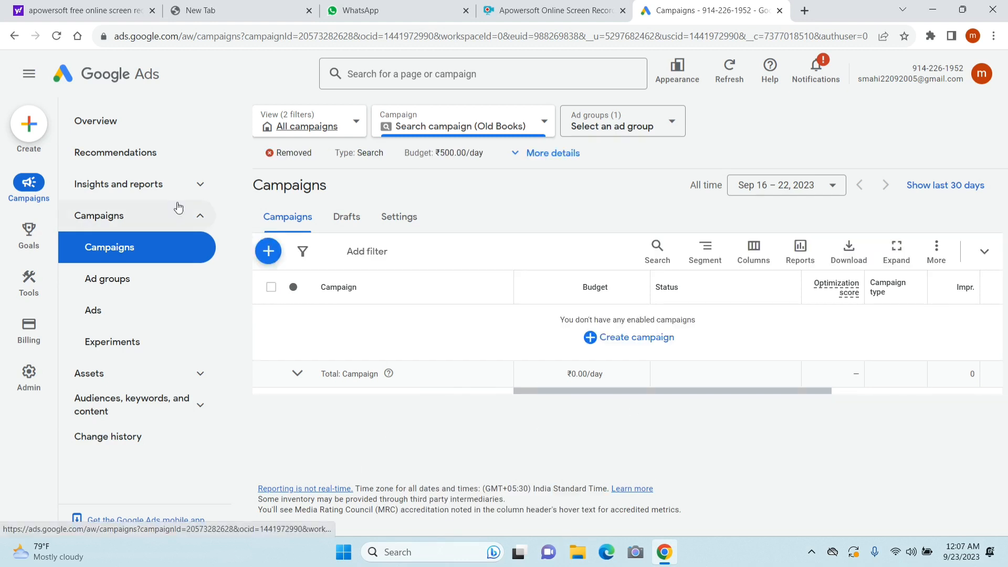
mouse_move(95, 121)
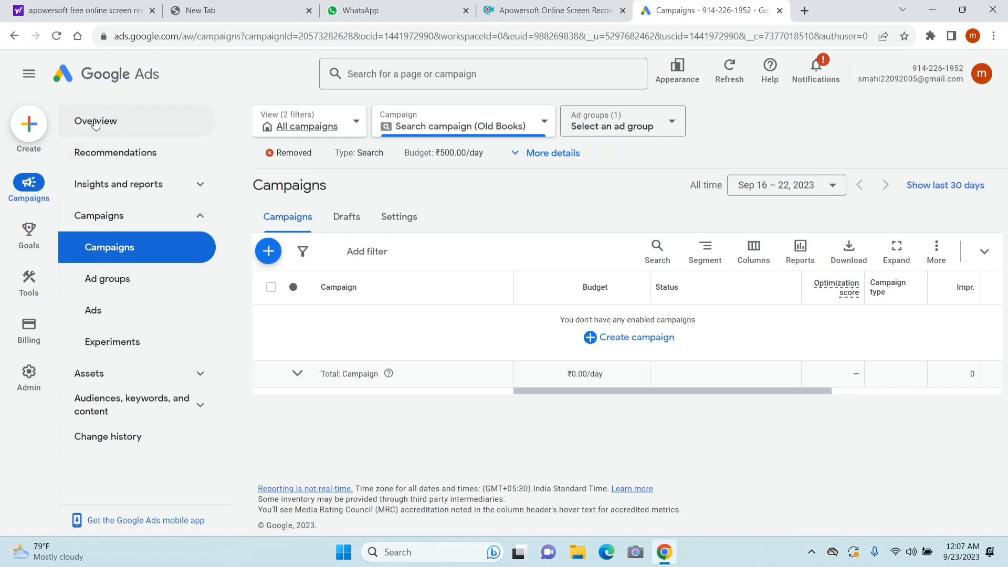
mouse_move(96, 121)
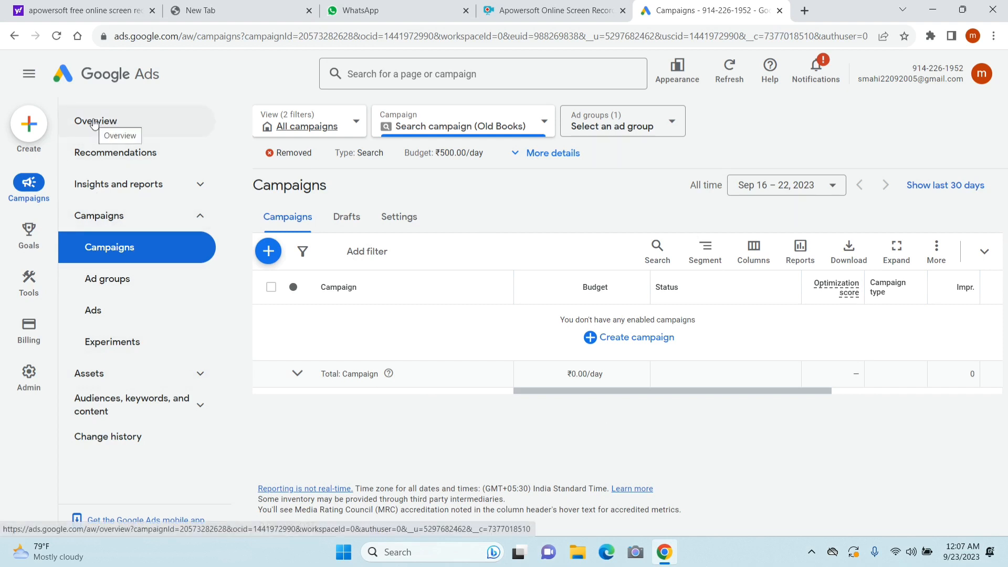
mouse_move(12, 135)
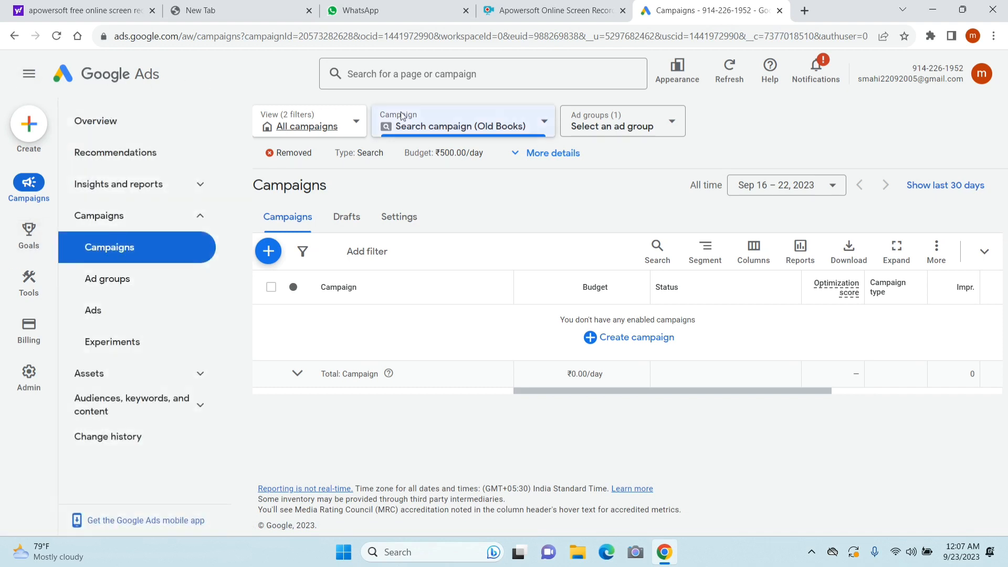
mouse_move(523, 328)
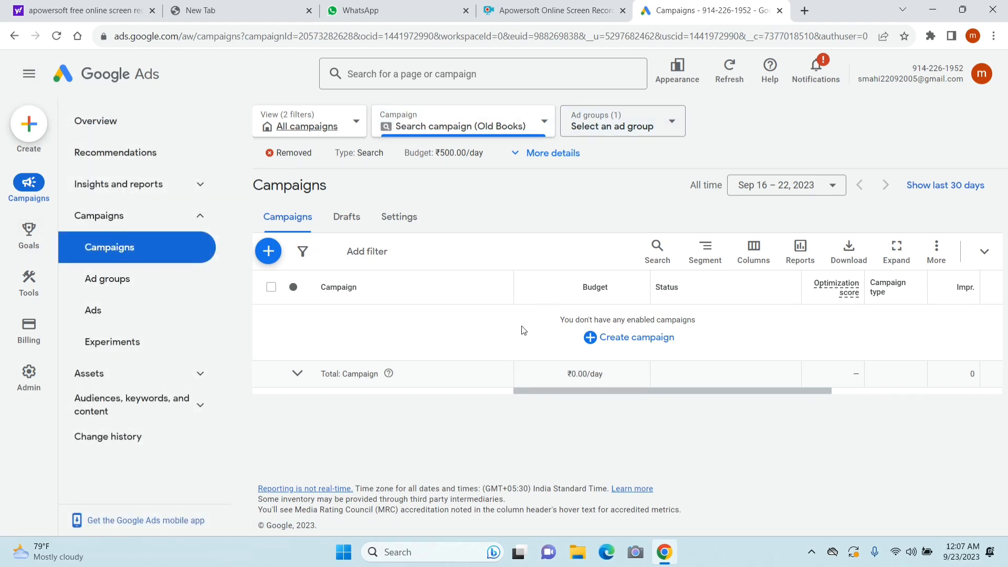
mouse_move(514, 341)
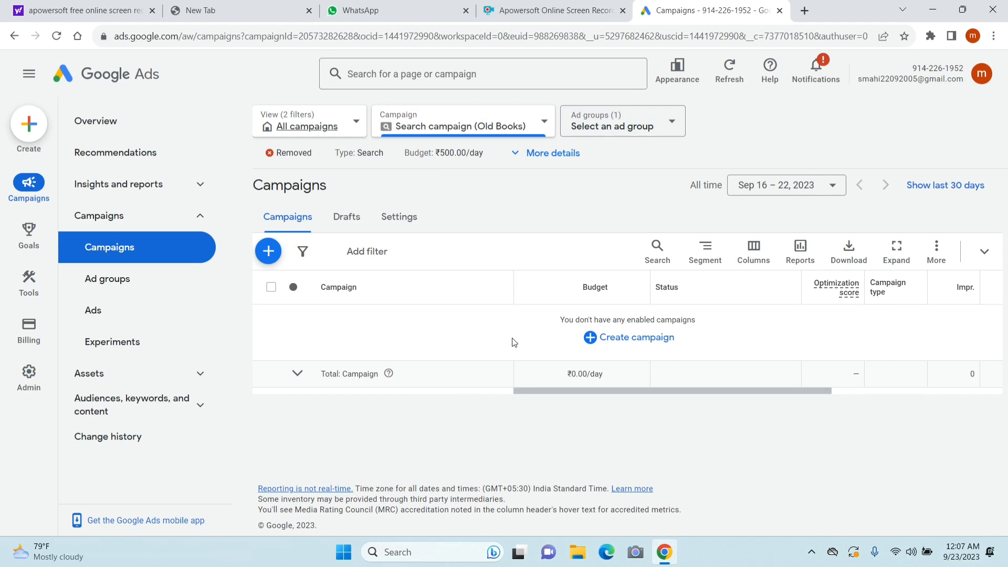
mouse_move(523, 342)
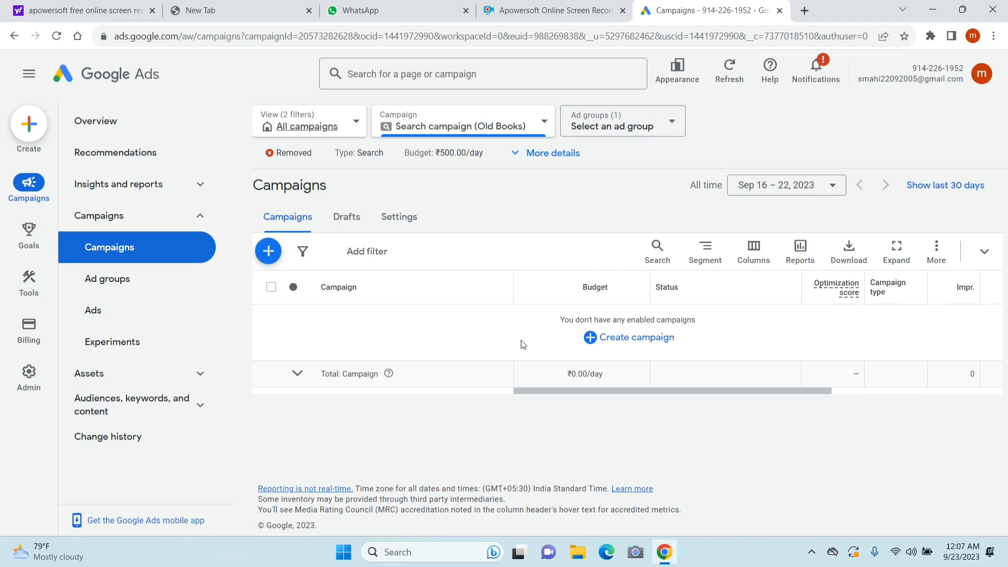
mouse_move(402, 487)
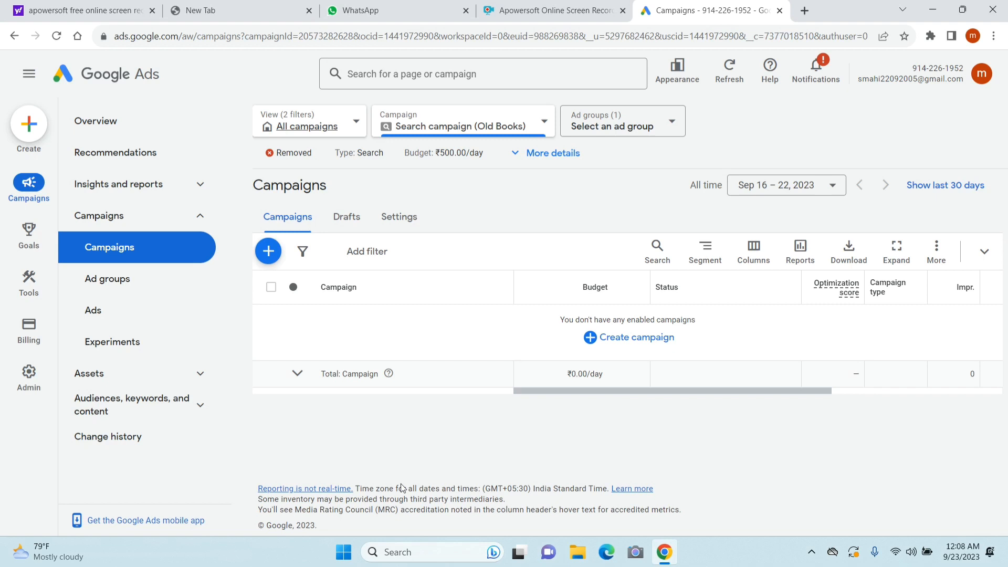
mouse_move(458, 440)
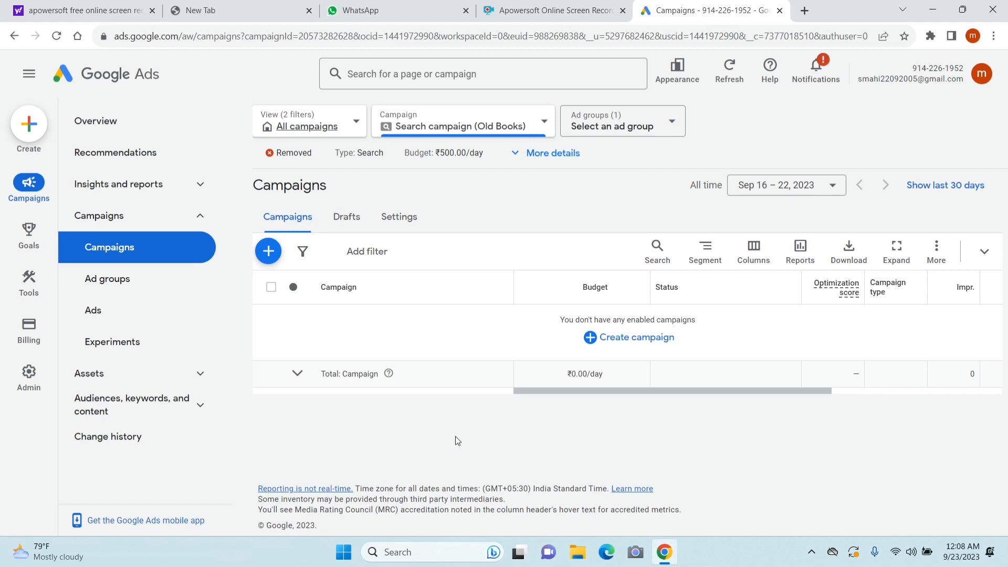
mouse_move(349, 513)
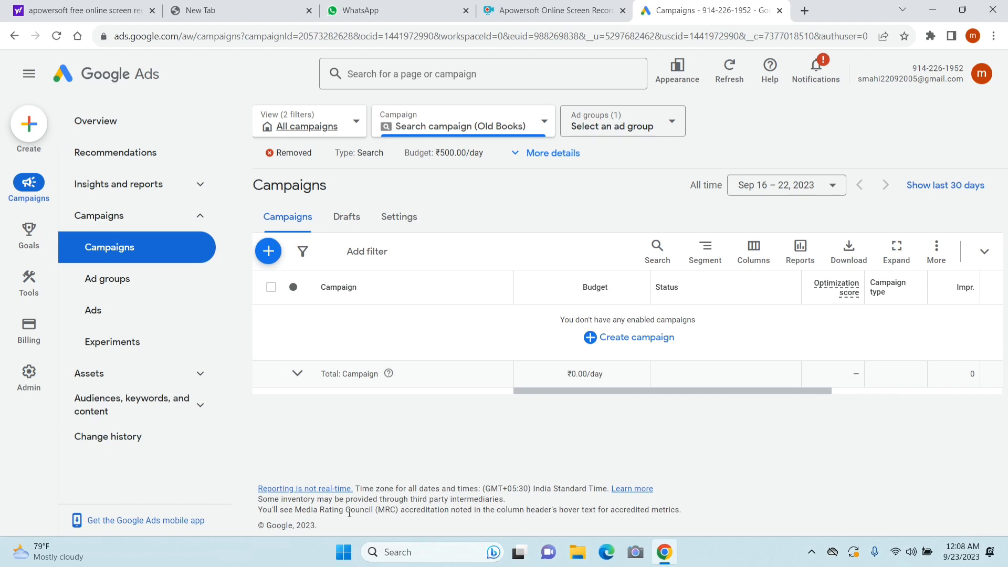
mouse_move(600, 365)
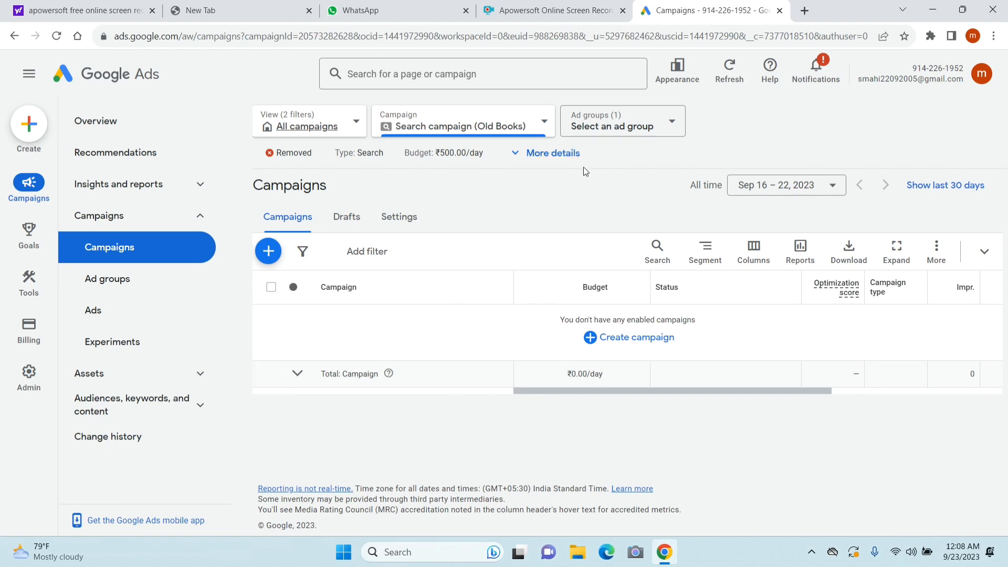
mouse_move(586, 185)
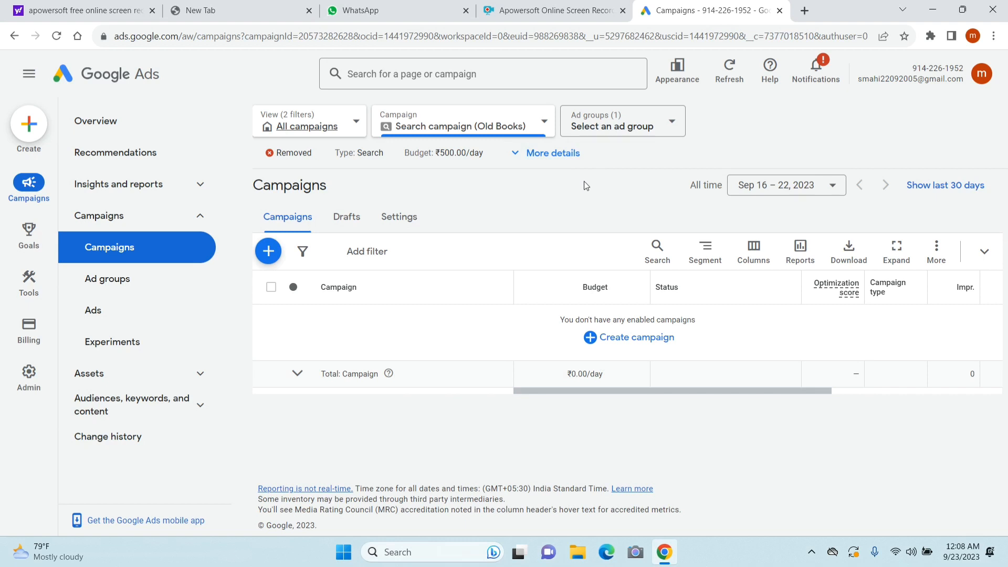
mouse_move(572, 193)
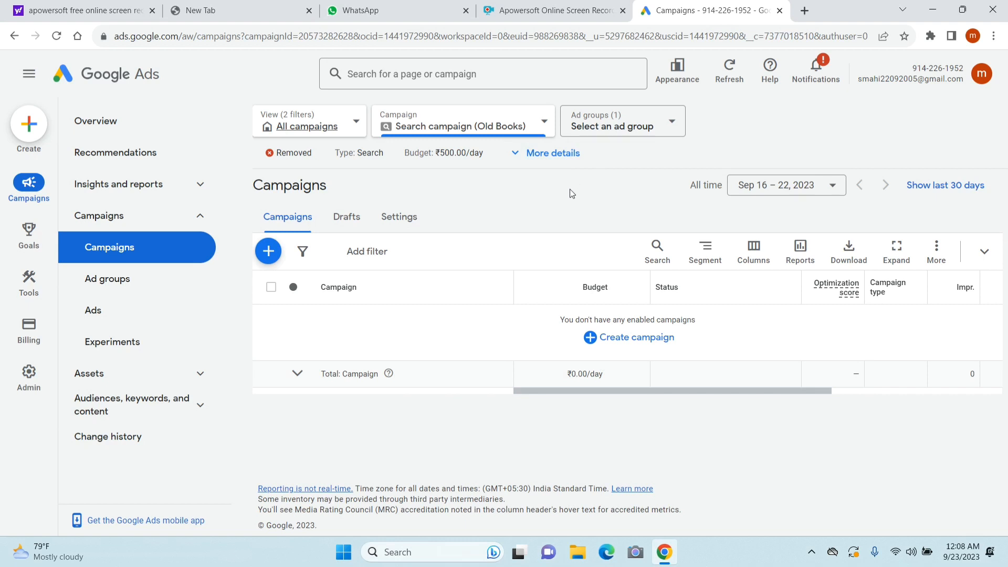